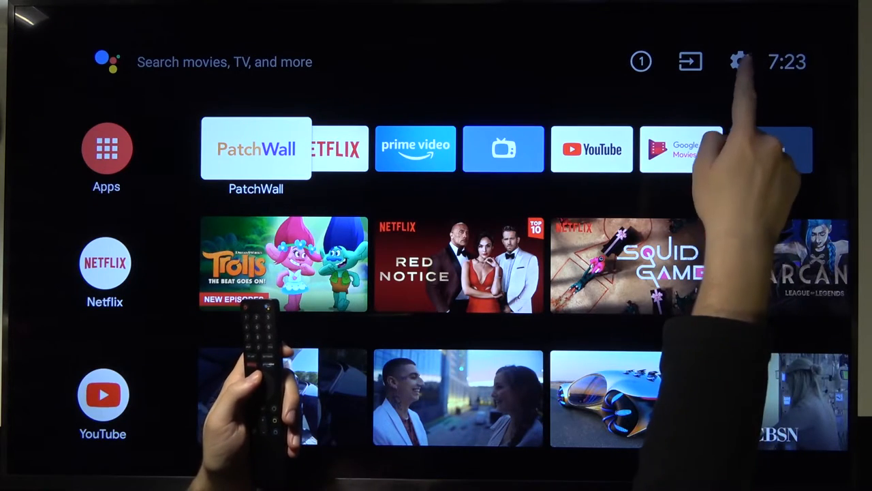
Step: Focus the settings gear at top right and open the Android TV Settings panel
left_click(740, 61)
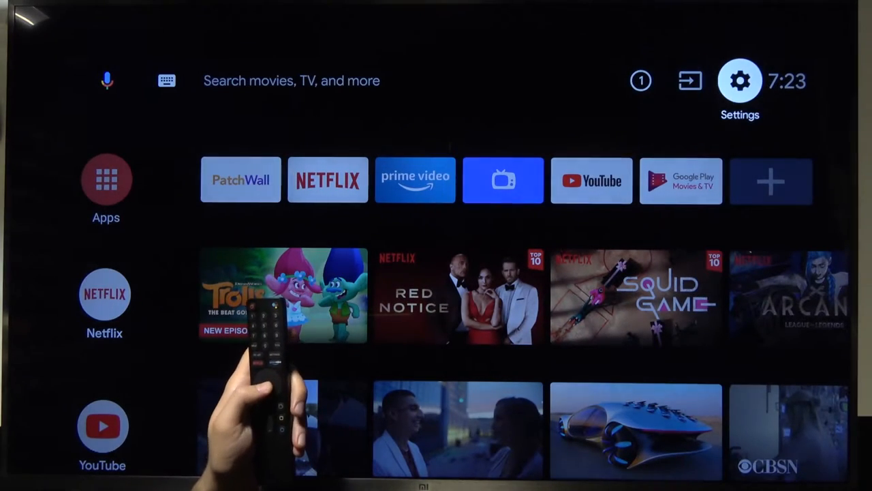
left_click(740, 81)
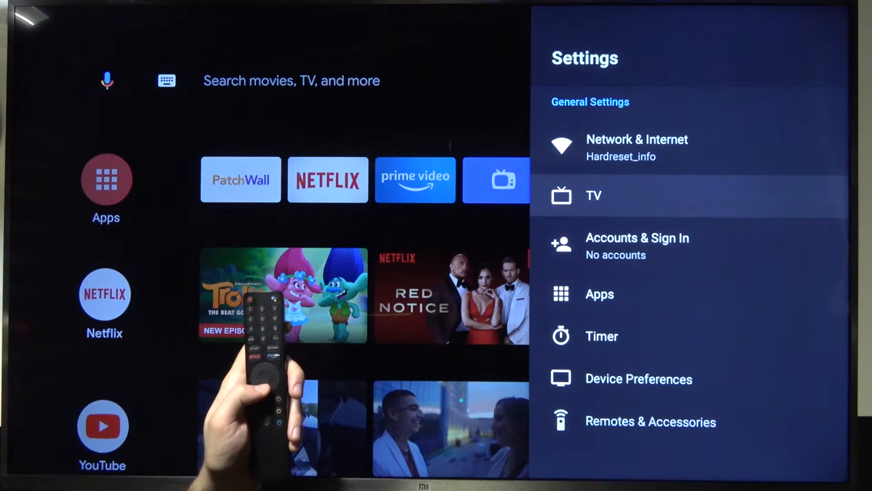
Step: Open Device Preferences from the Settings list
left_click(639, 378)
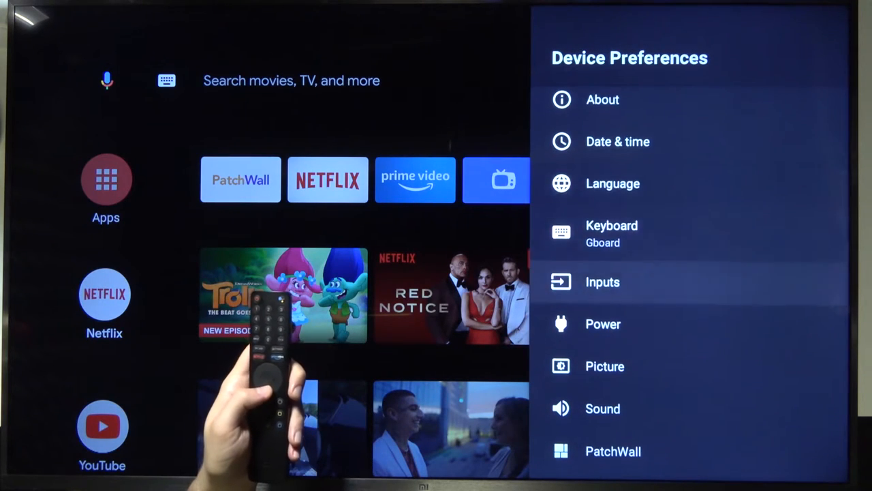
Step: Scroll down the Device Preferences list and open Developer options
scroll("down", 3)
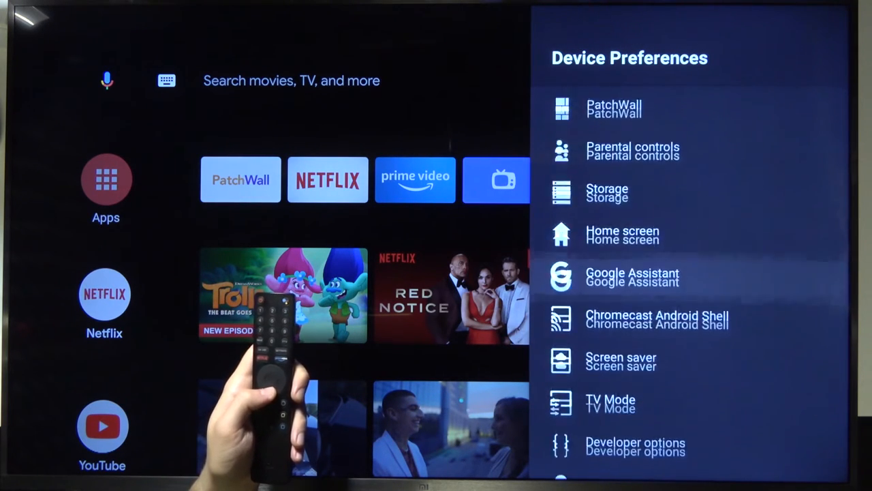
scroll("down", 3)
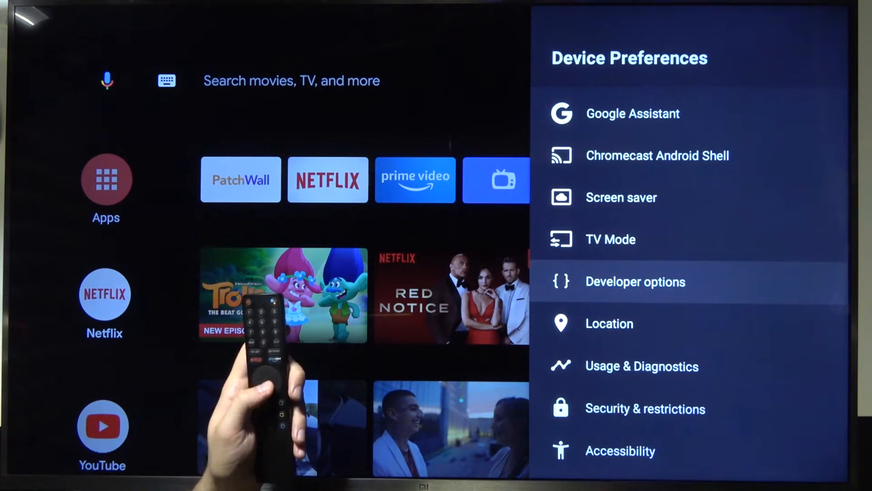
left_click(634, 281)
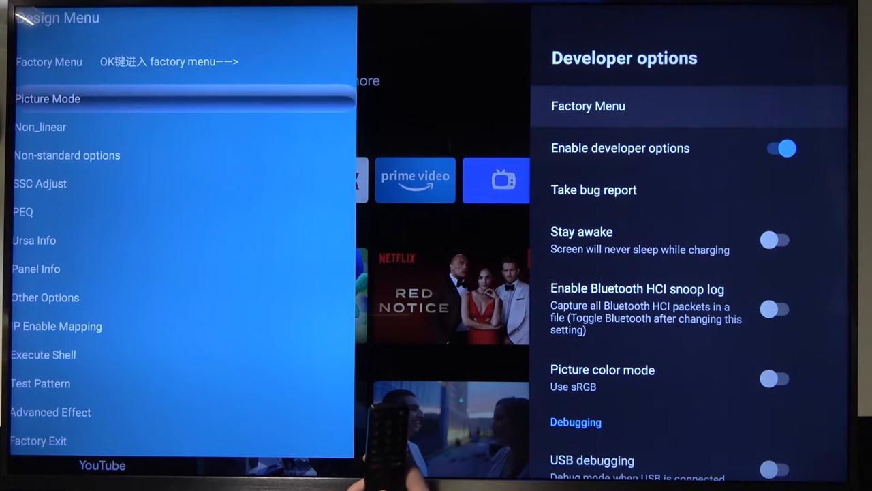
Step: Step through the factory Design Menu items down to Advanced Effect, then exit the menu
key("down")
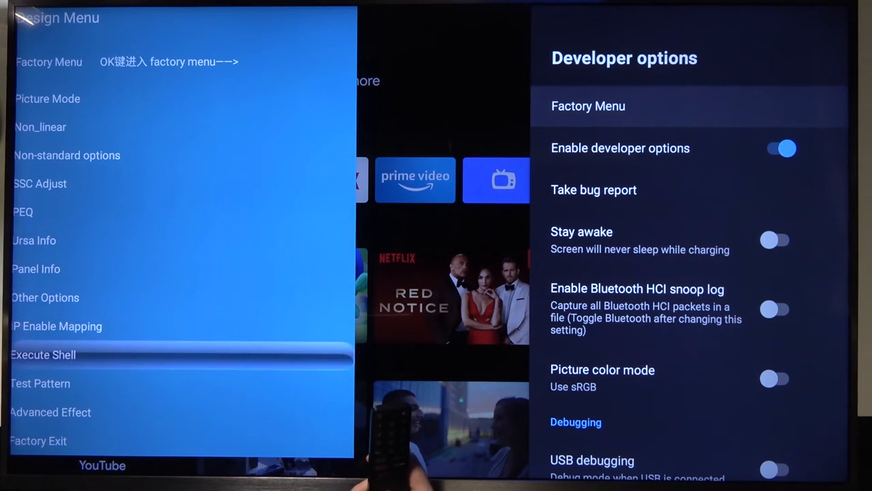
key("up")
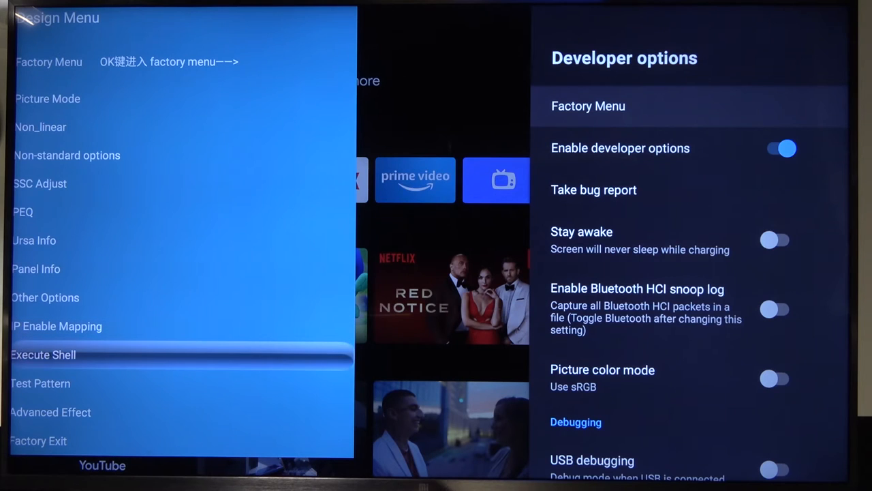
key("down")
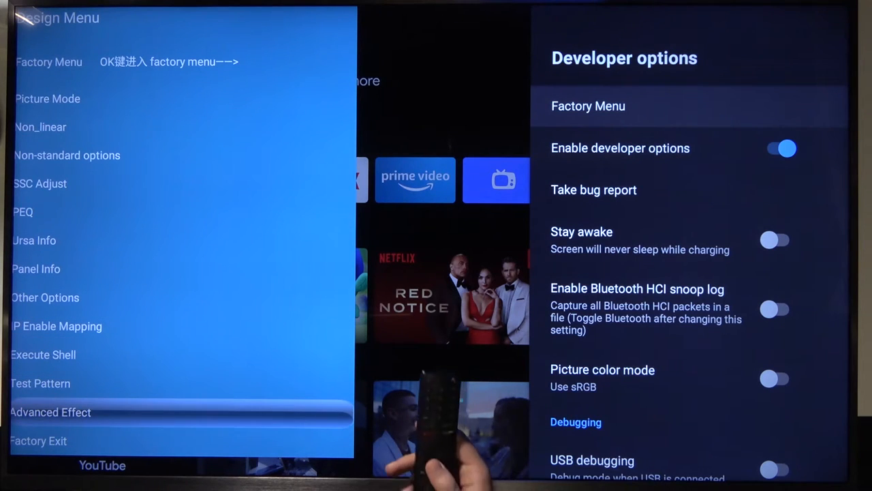
key("down")
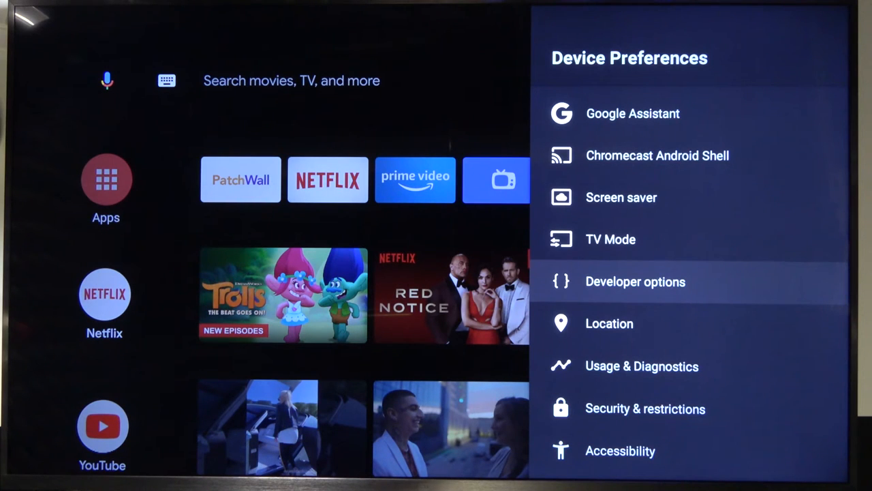
Step: Reopen Developer options from Device Preferences
left_click(635, 281)
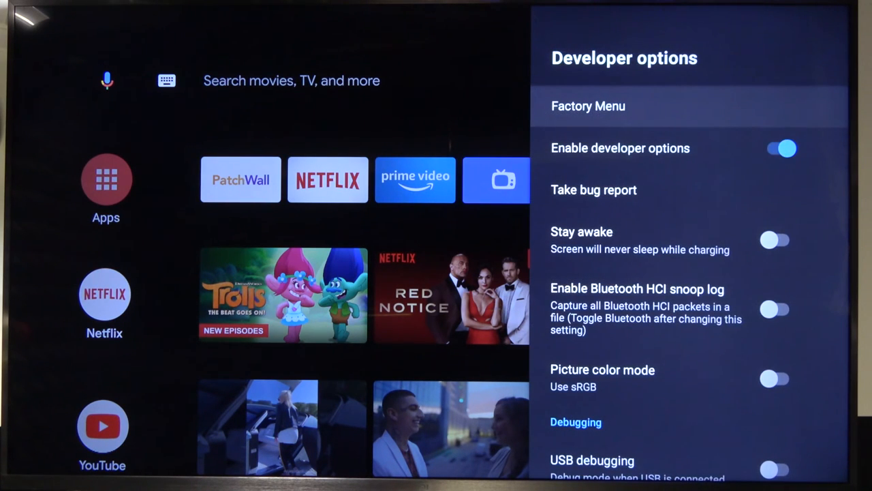